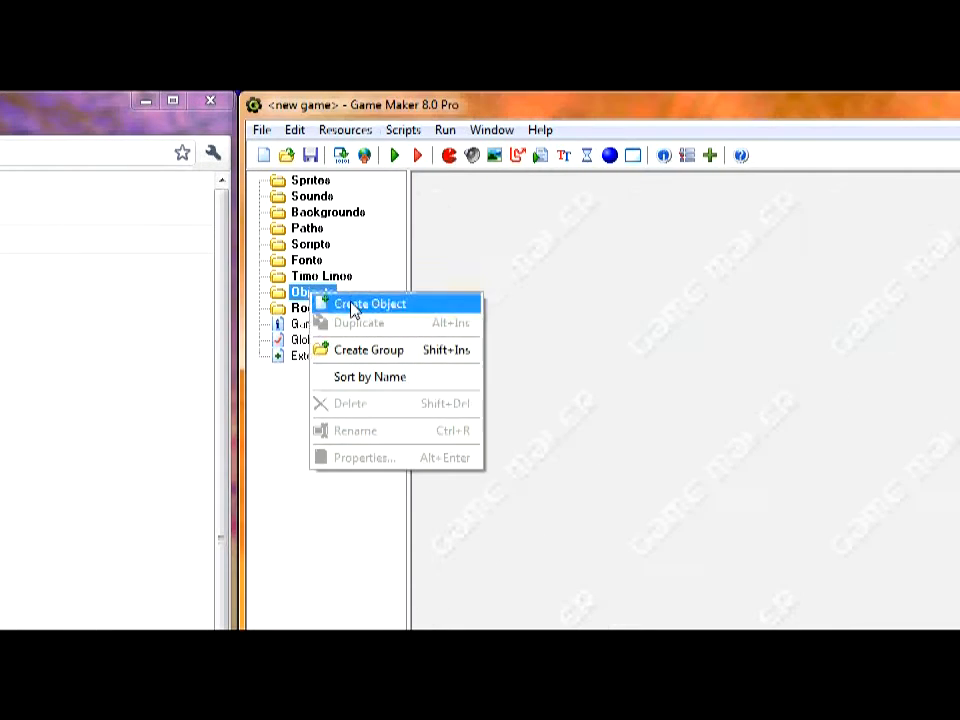
Step: Create a new object and give it an Alarm event with an empty code action
{"action": "left_click", "coordinate": [369, 303]}
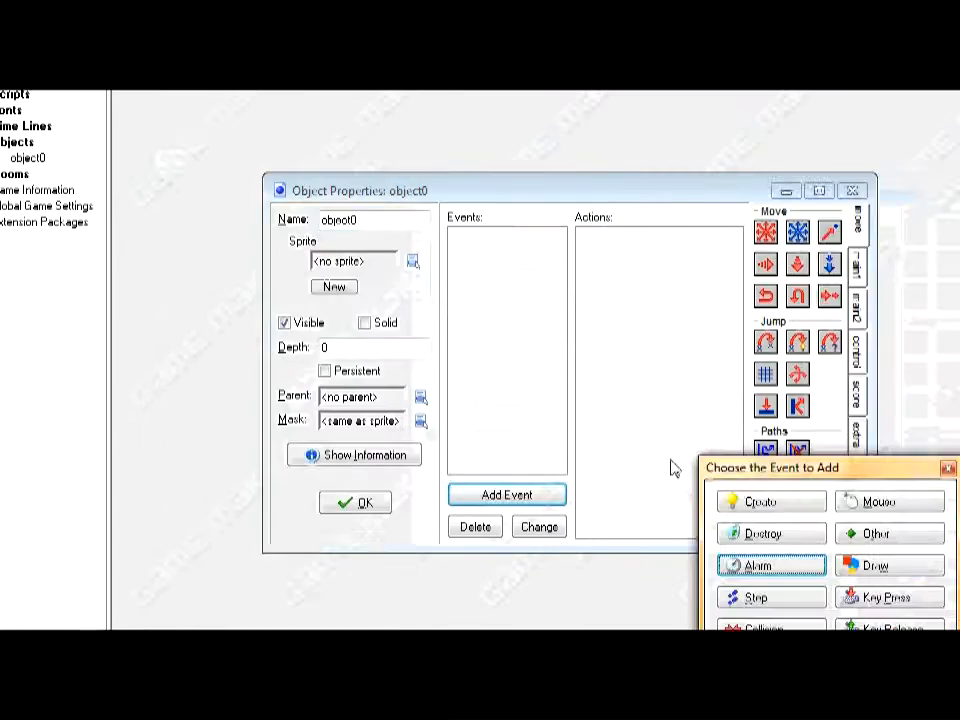
{"action": "left_click", "coordinate": [760, 501]}
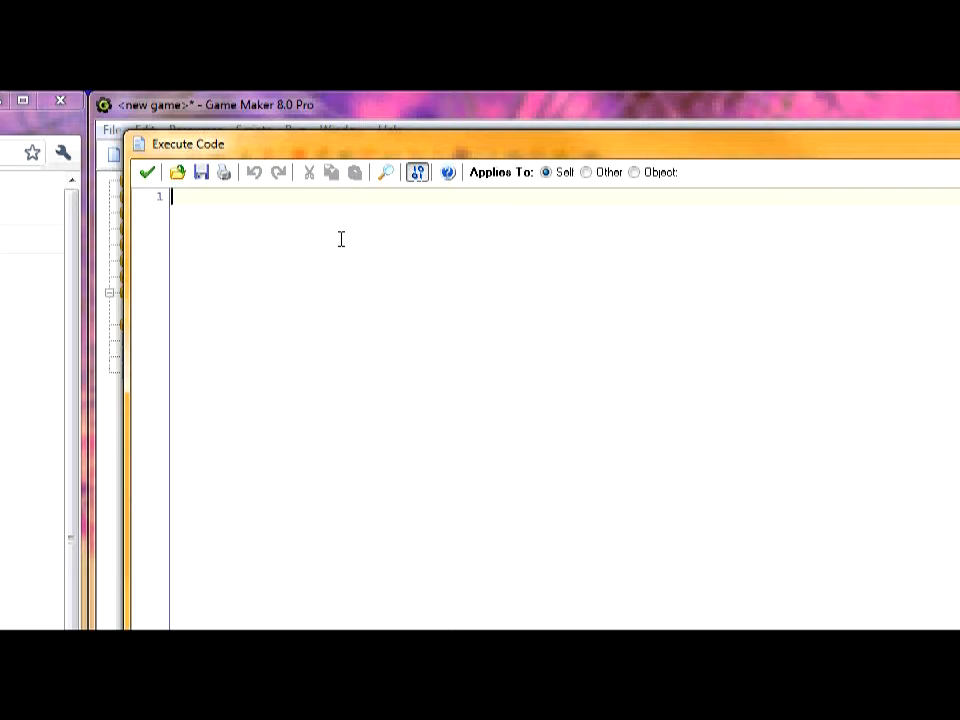
Step: Write alarm[0]= and begin a show_video call with "stopmotion as its first argument
{"action": "type", "text": "alarm[0]="}
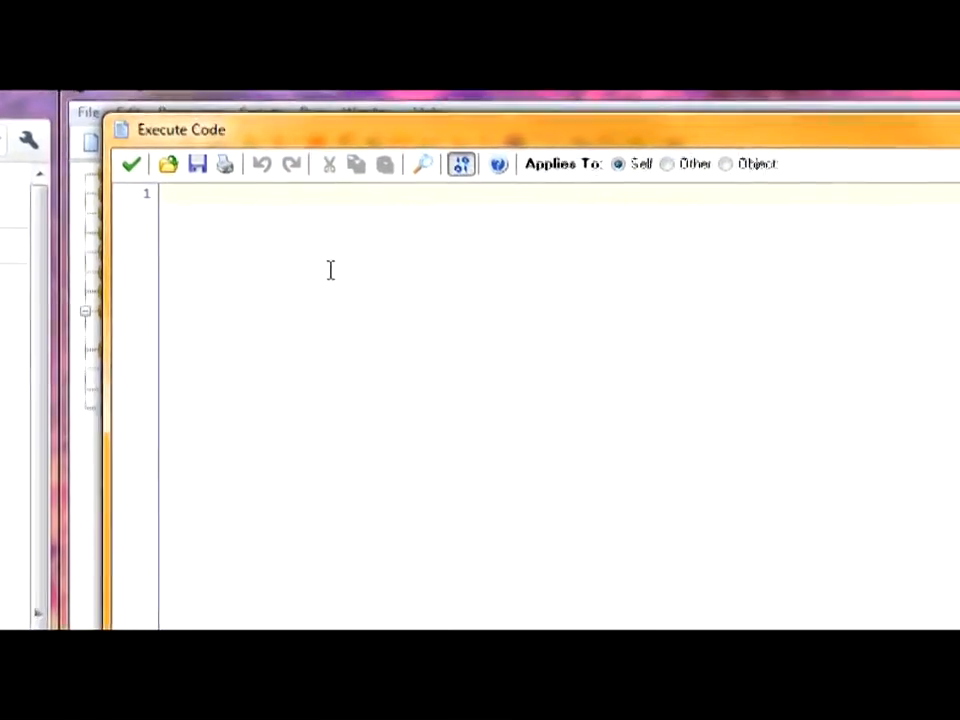
{"action": "type", "text": "show"}
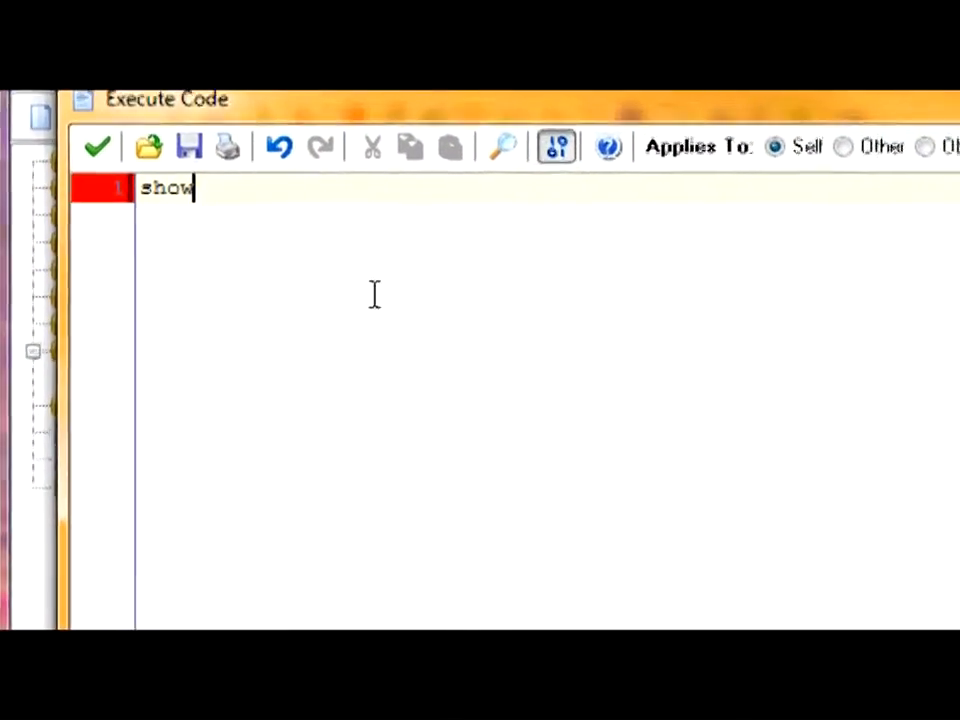
{"action": "type", "text": "_video("}
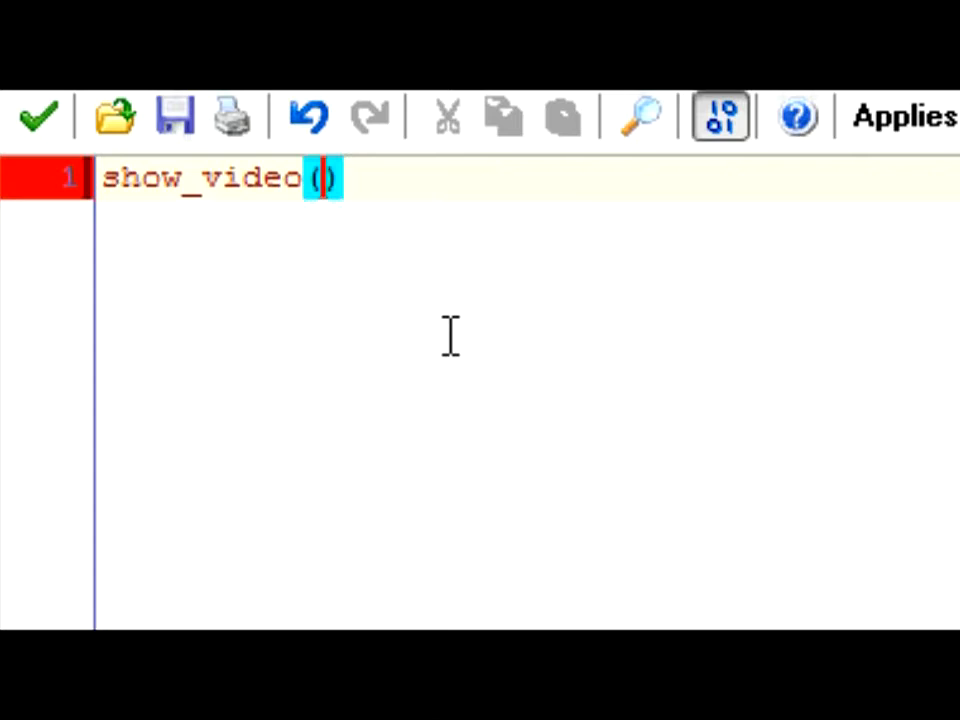
{"action": "type", "text": ",,"}
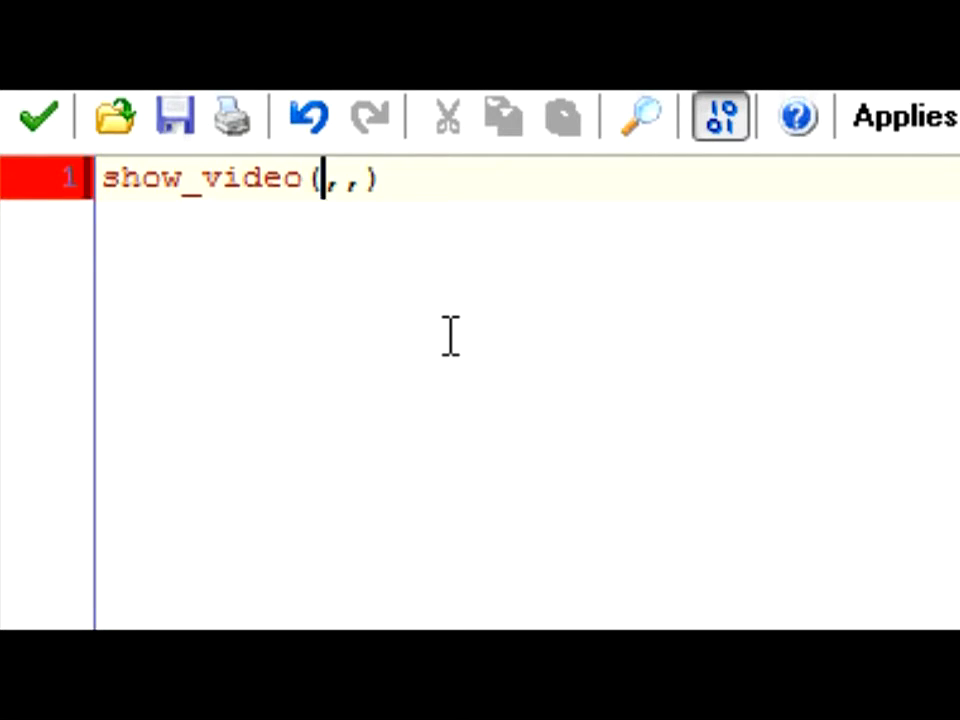
{"action": "type", "text": "\"stopm"}
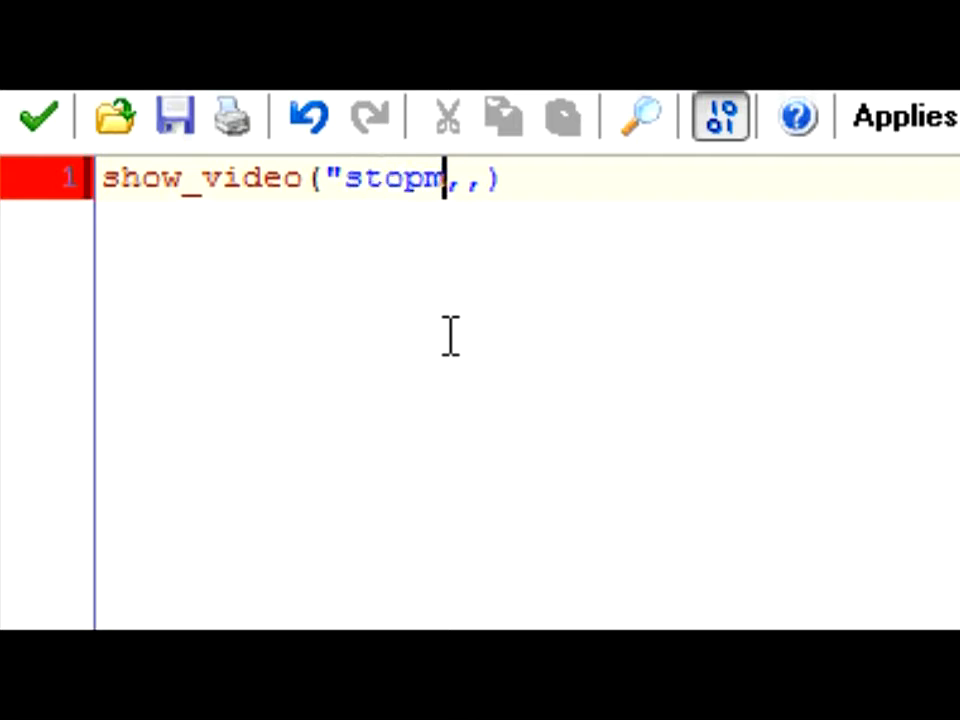
{"action": "type", "text": "otion"}
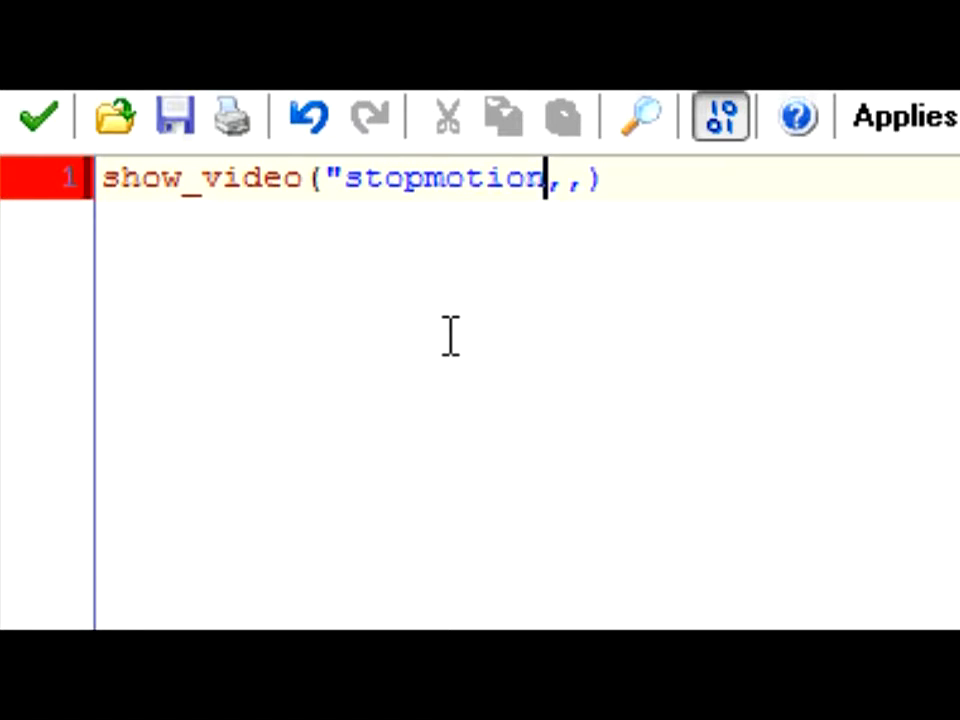
Step: Complete the first argument as "stopmotion.wmv" and select inside the file extension
{"action": "type", "text": ".wmv"}
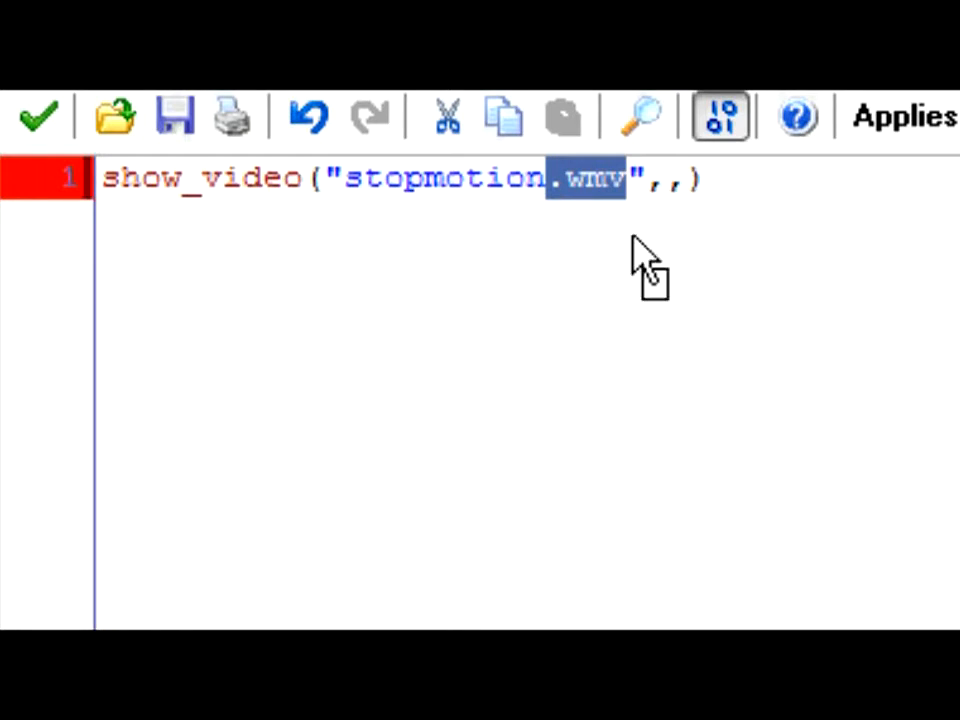
{"action": "left_click", "coordinate": [587, 178]}
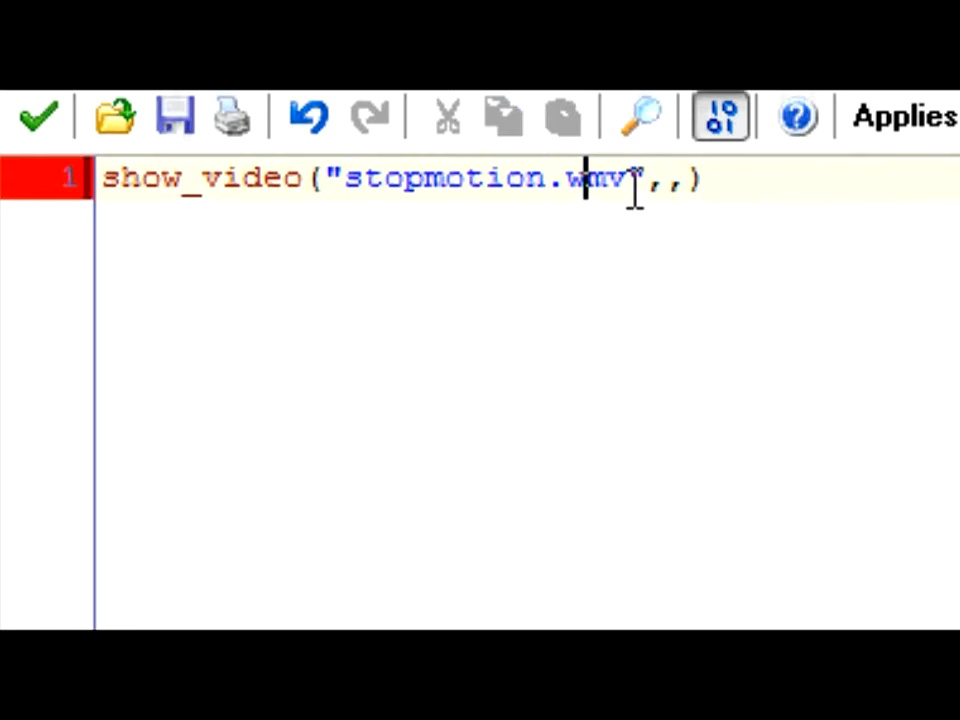
{"action": "double_click", "coordinate": [593, 178]}
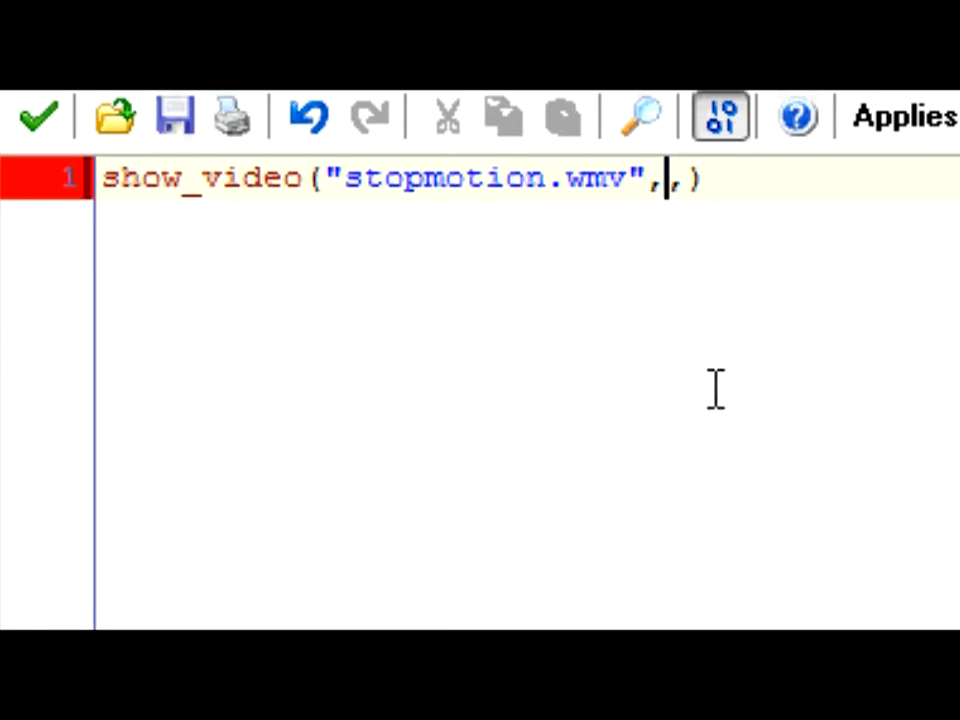
Step: Fill both remaining arguments with false: show_video("stopmotion.wmv",false,false)
{"action": "type", "text": "0"}
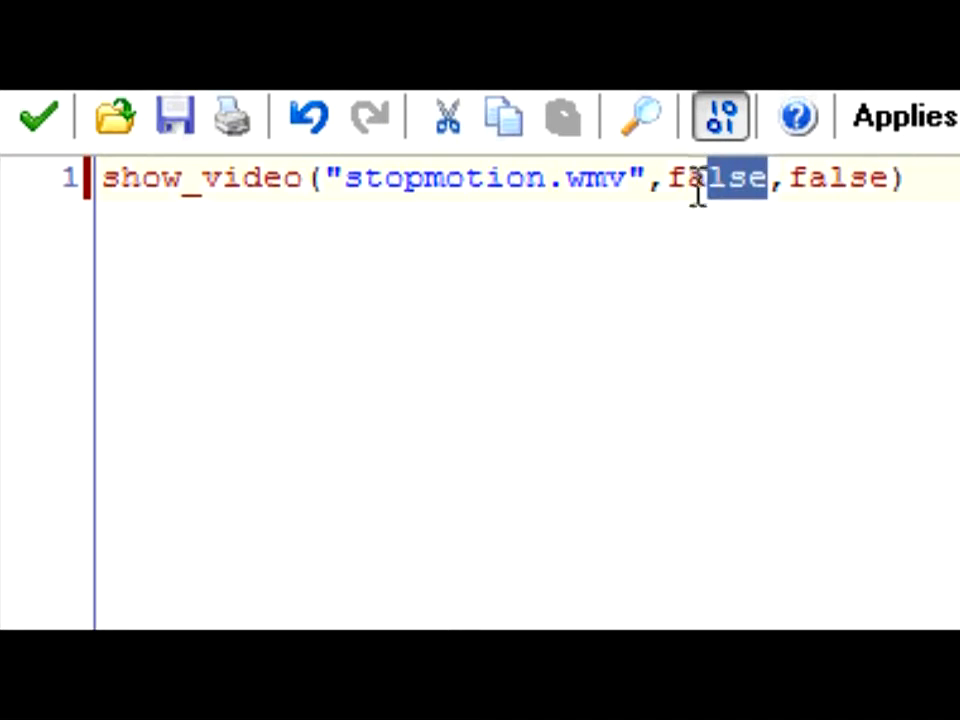
{"action": "left_click", "coordinate": [665, 178]}
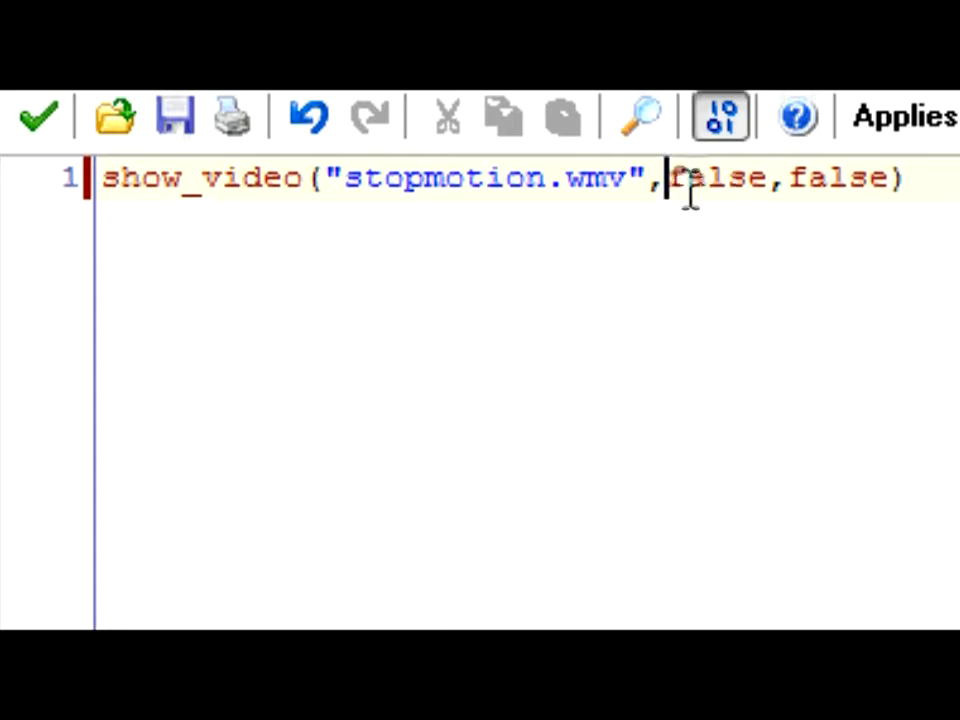
{"action": "double_click", "coordinate": [715, 178]}
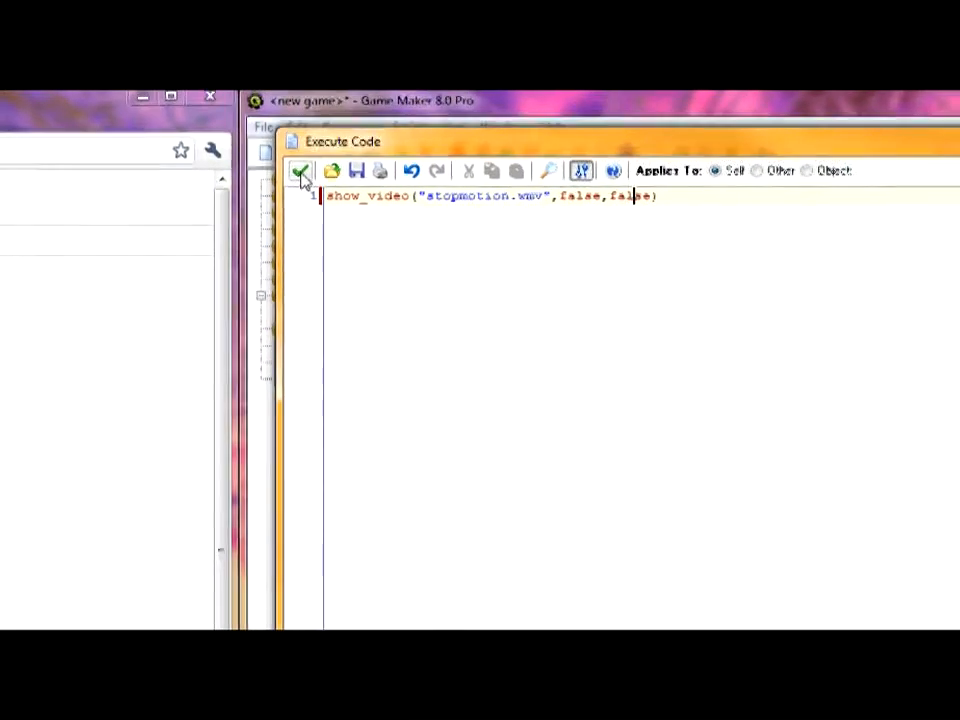
{"action": "double_click", "coordinate": [475, 196]}
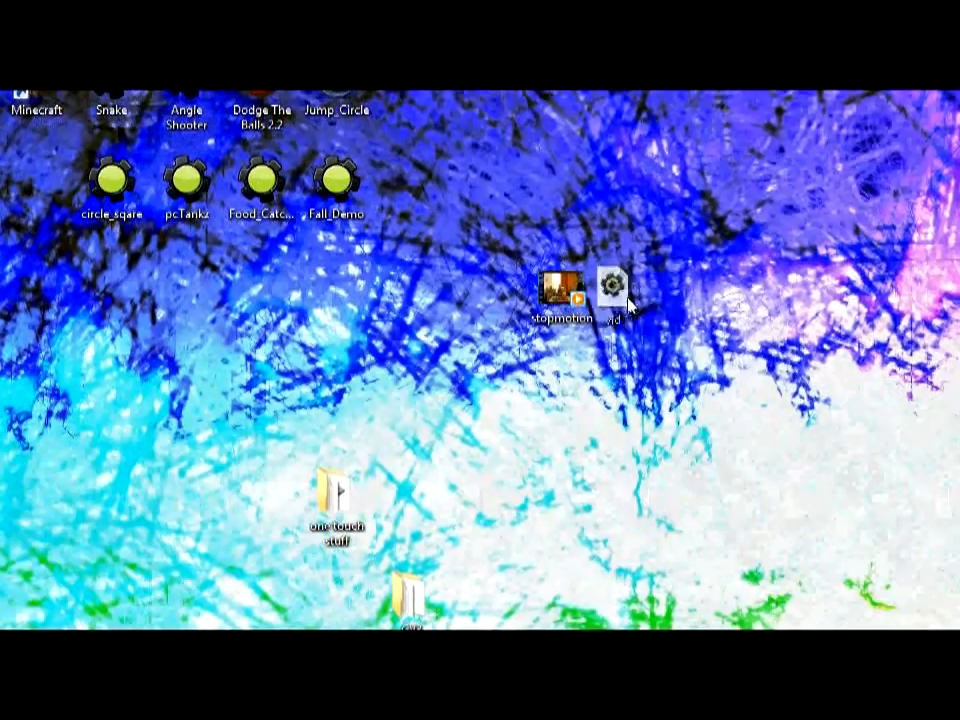
Step: Open vid.gmk from the desktop so object0 shows in Game Maker
{"action": "left_click", "coordinate": [635, 287]}
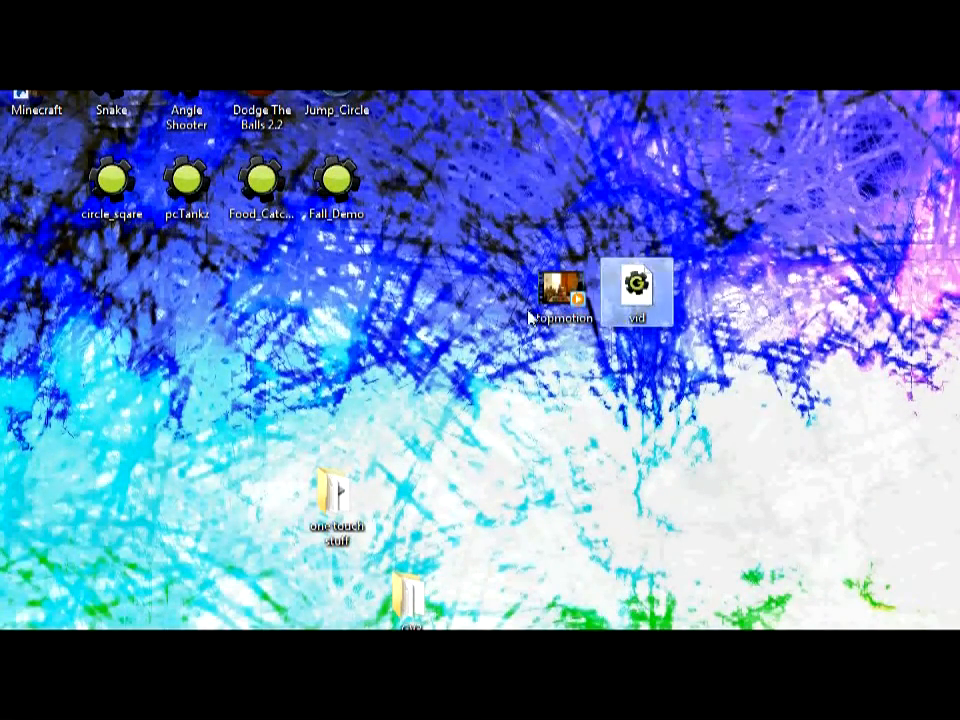
{"action": "double_click", "coordinate": [636, 287]}
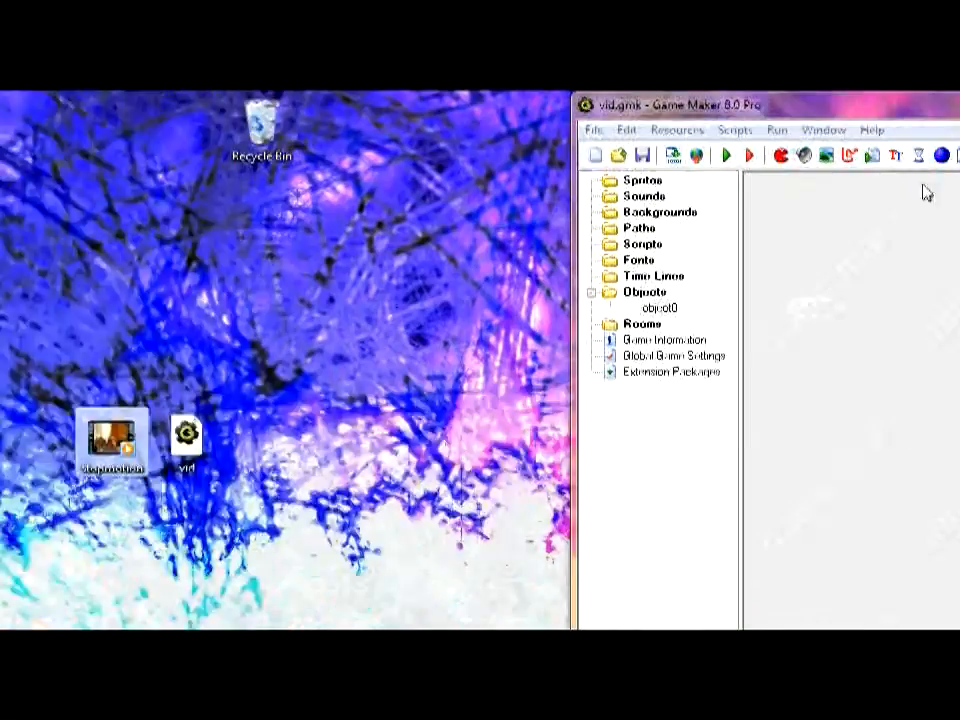